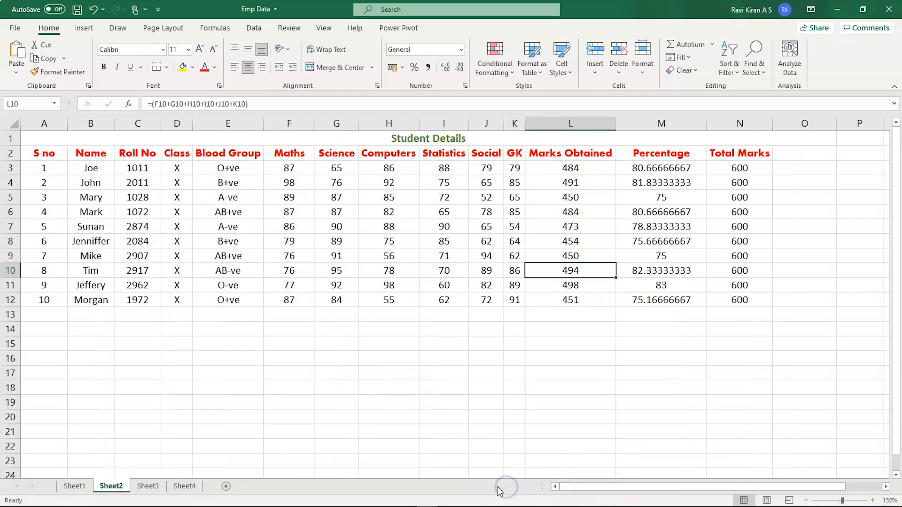
mouse_move(377, 295)
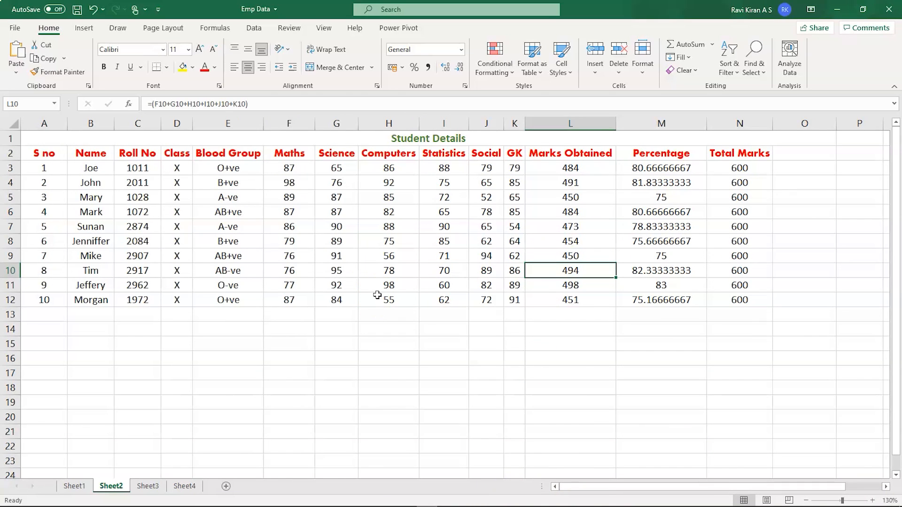
mouse_move(107, 212)
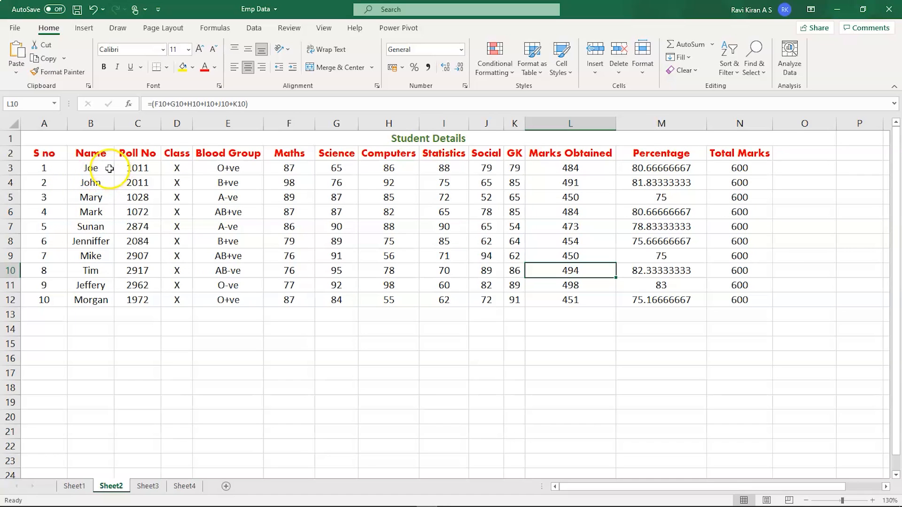
mouse_move(359, 179)
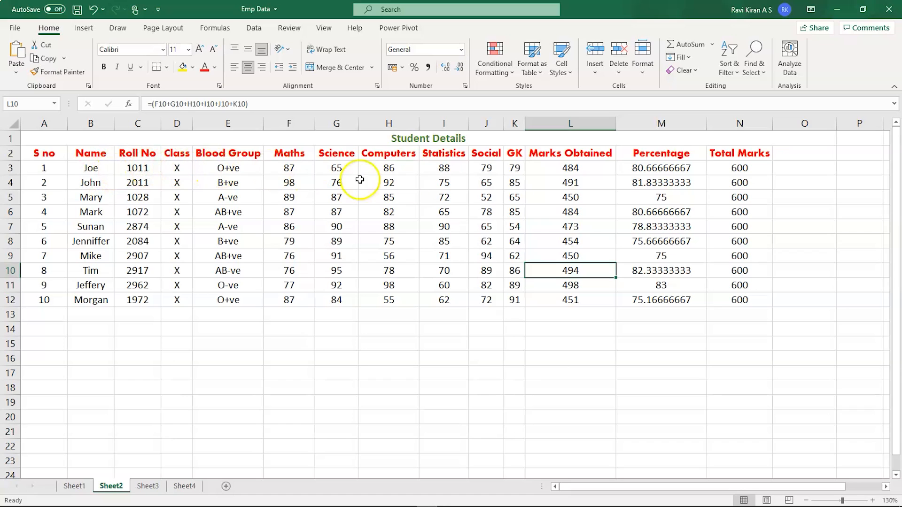
mouse_move(701, 159)
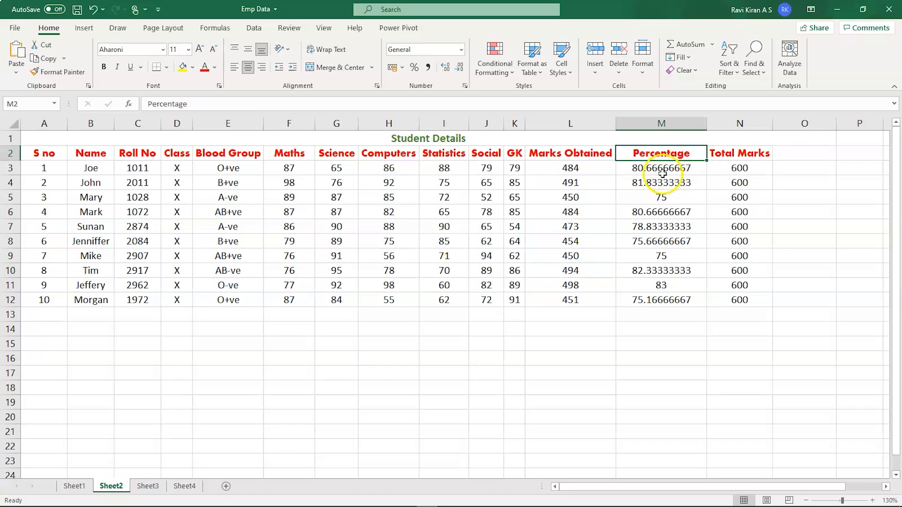
- Insert a blank column N before Total Marks and begin typing its heading
double_click(660, 167)
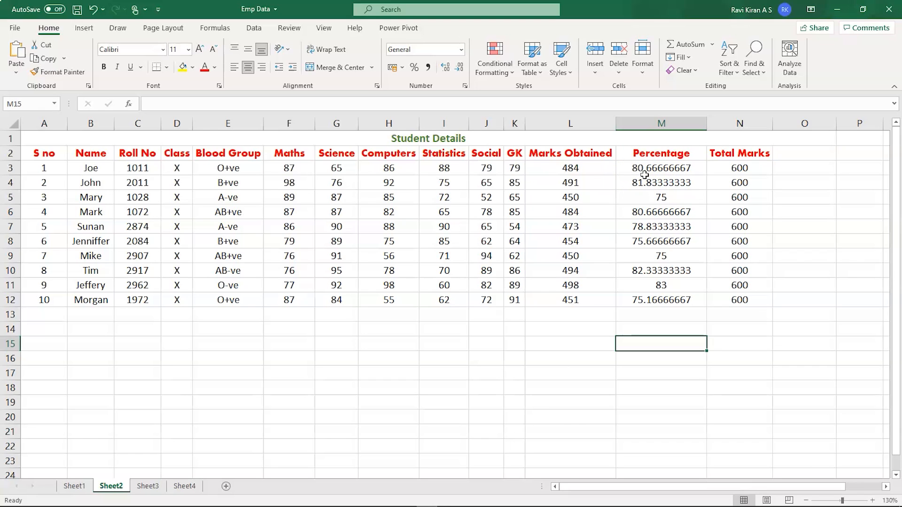
mouse_move(661, 164)
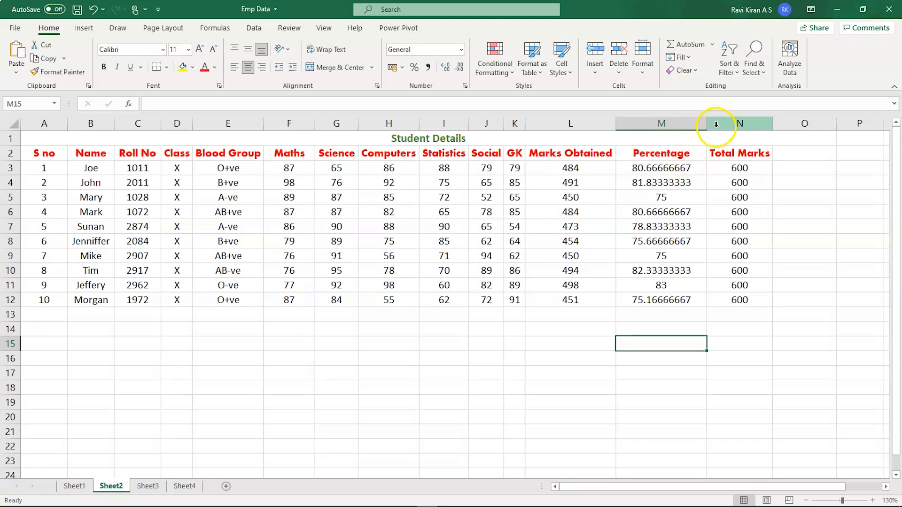
click(739, 123)
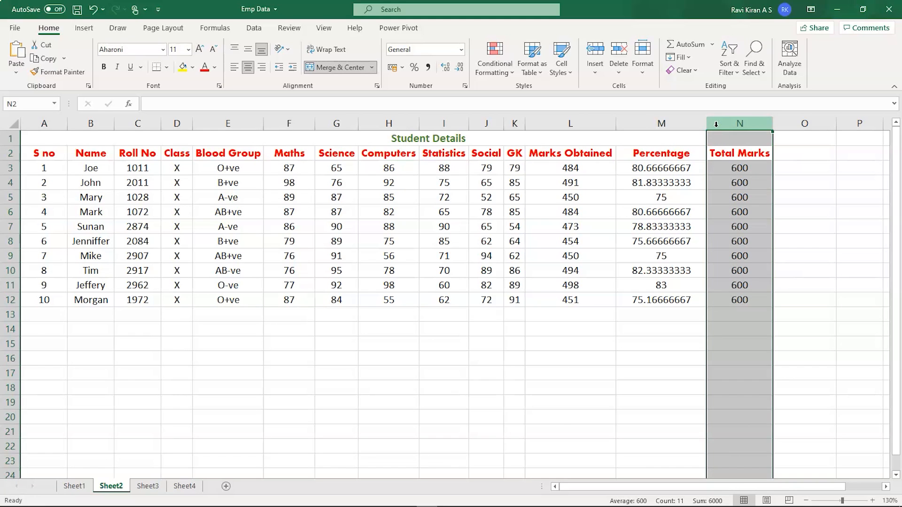
right_click(739, 123)
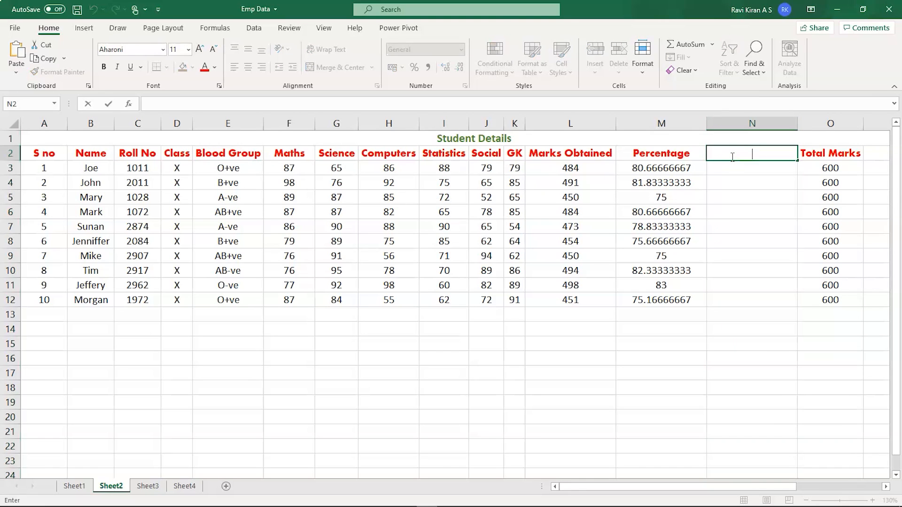
text(R)
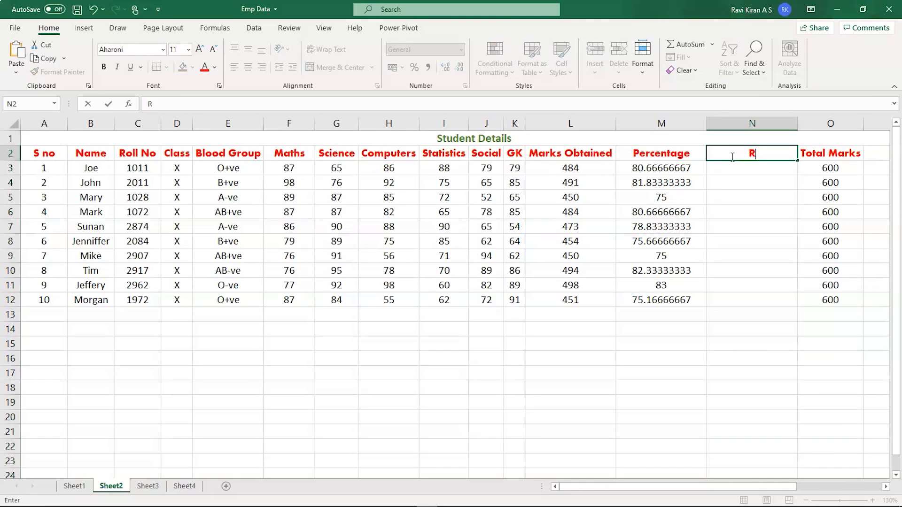
text(ound-)
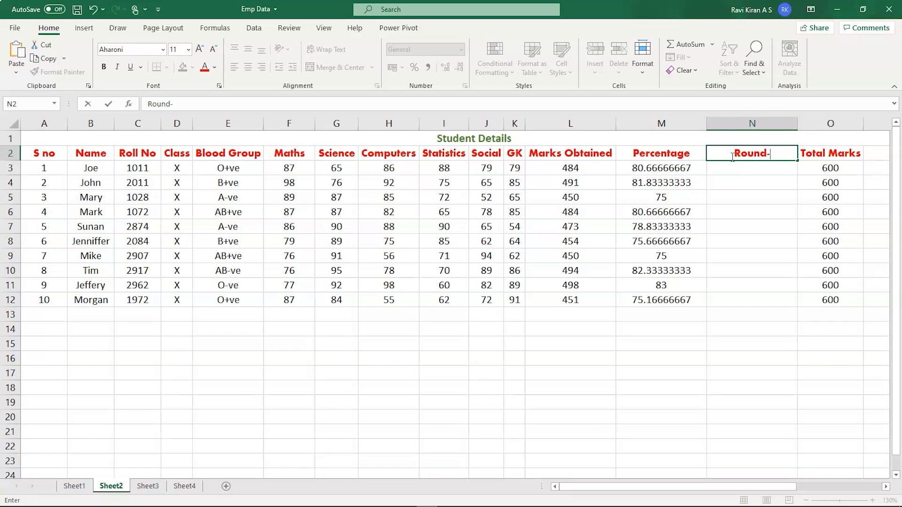
text(off Percentag)
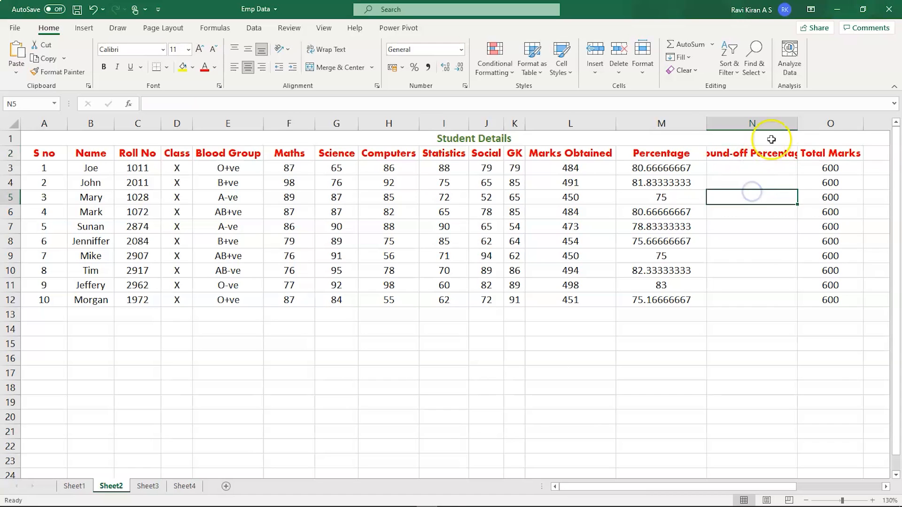
- Widen column N and enter the 'Round-off Percentage' heading in N2
click(752, 123)
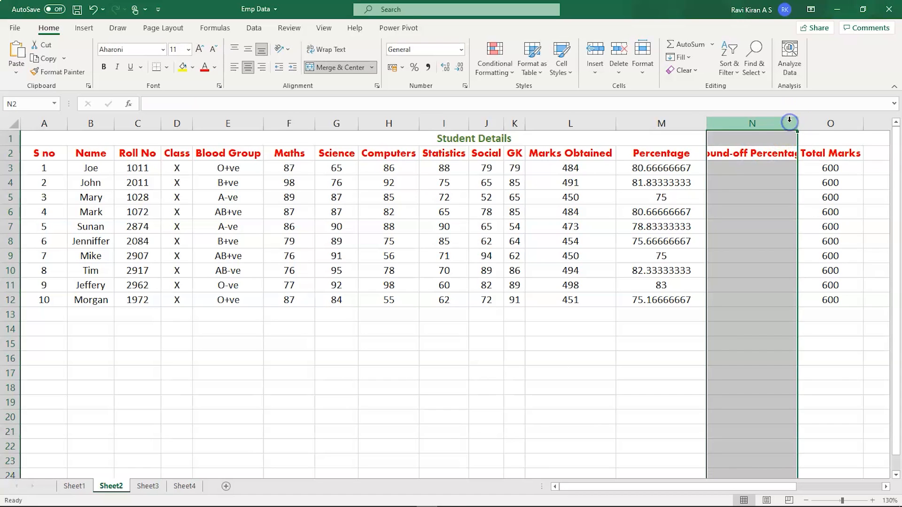
drag(797, 123, 825, 123)
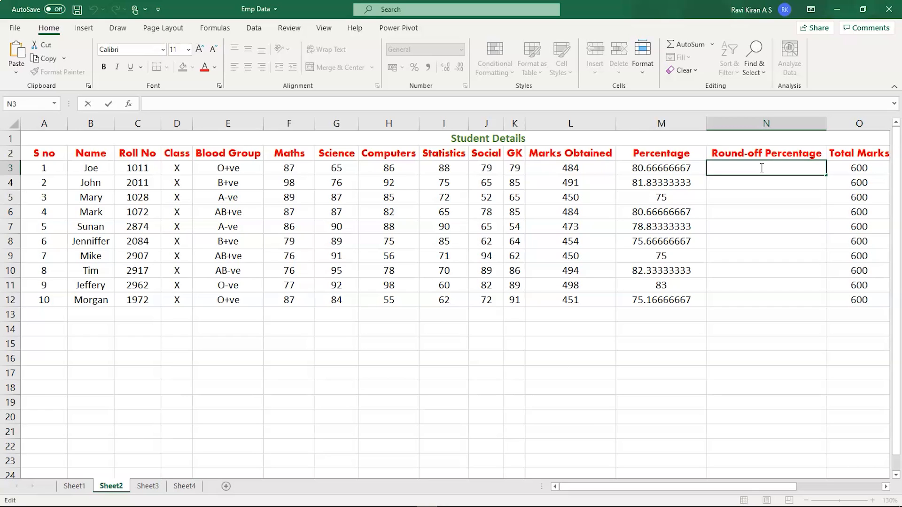
text(Round-off Percentage)
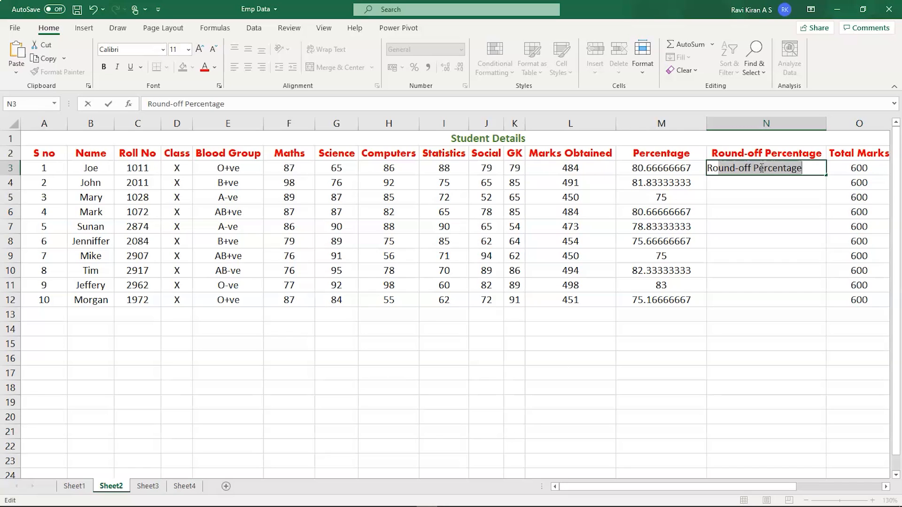
text(=)
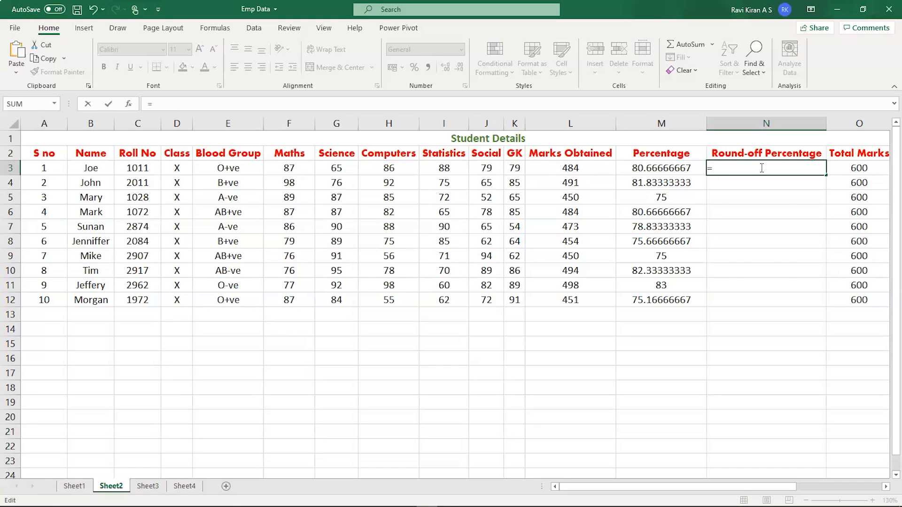
- Enter =ROUNDUP(M3,1) in N3 so Joe's rounded percentage shows 80.7
text(r)
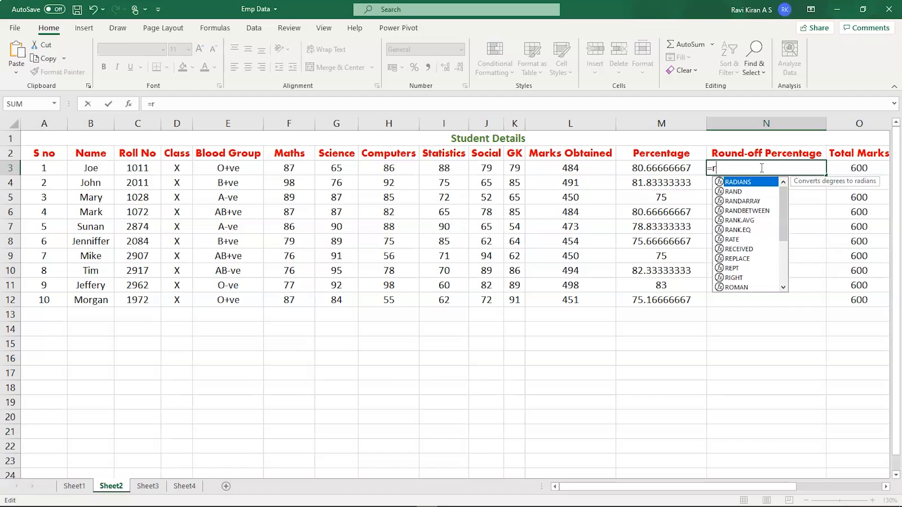
text(oun)
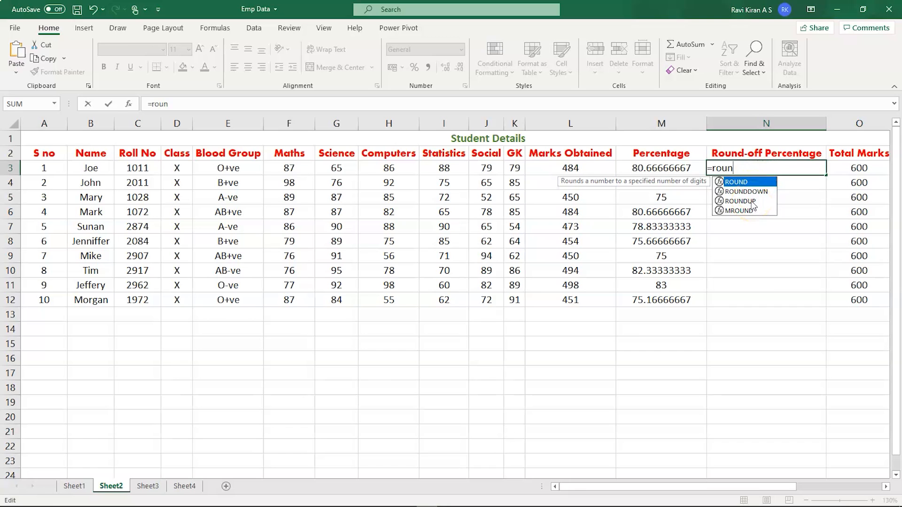
mouse_move(739, 201)
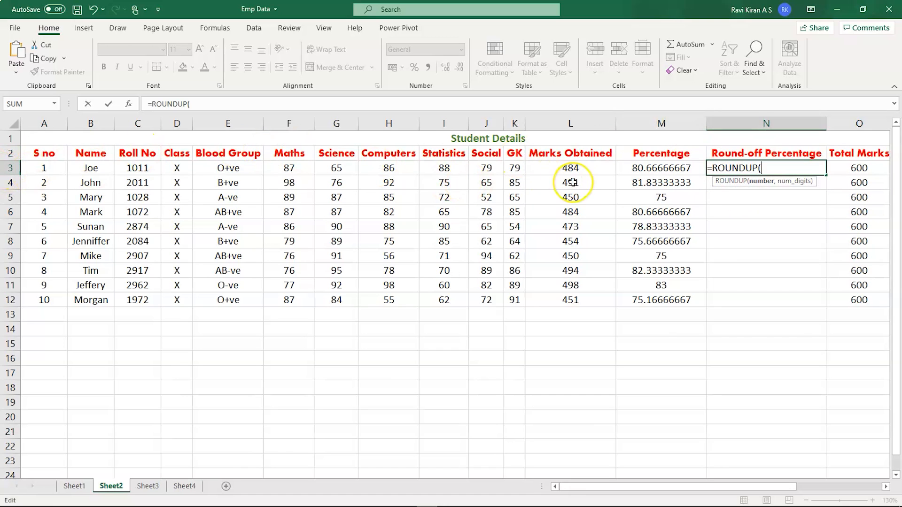
text(M)
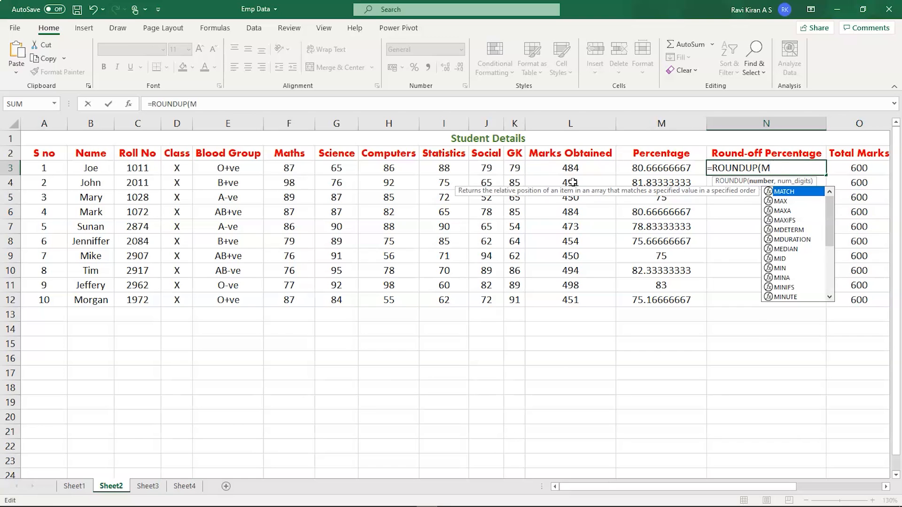
click(660, 168)
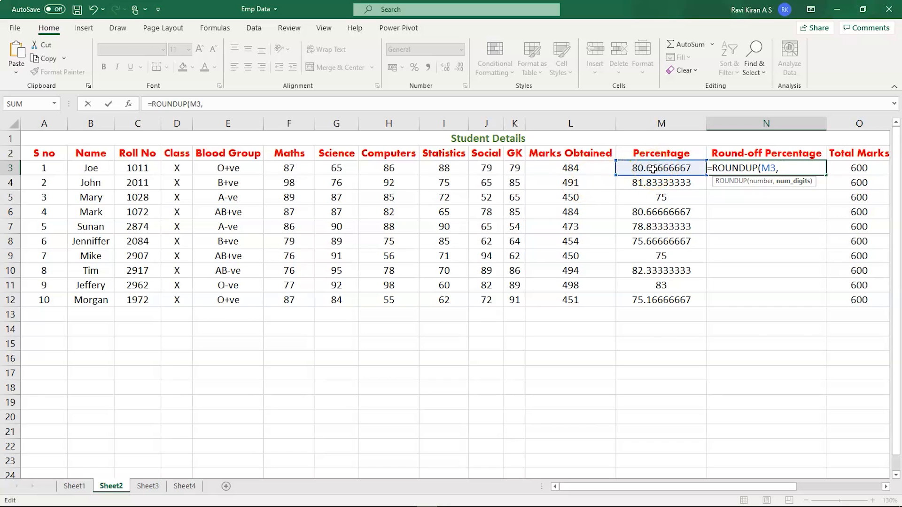
text(1)
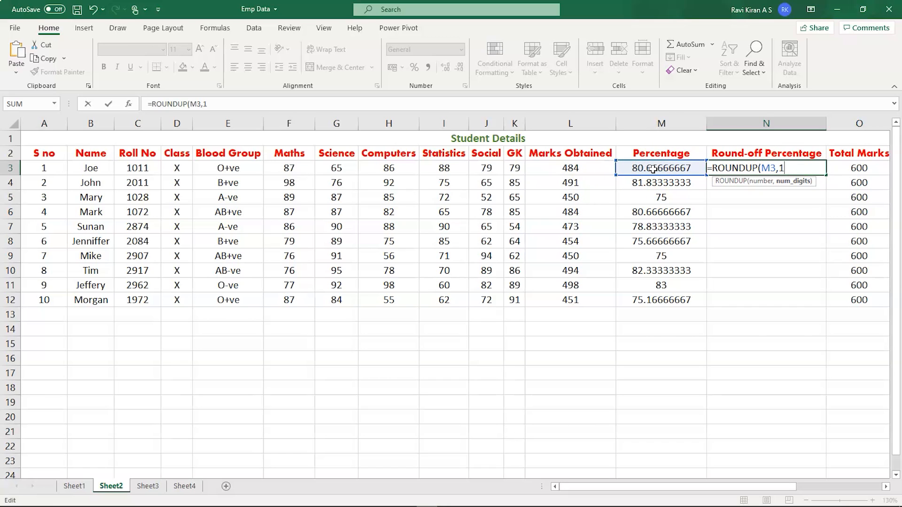
text())
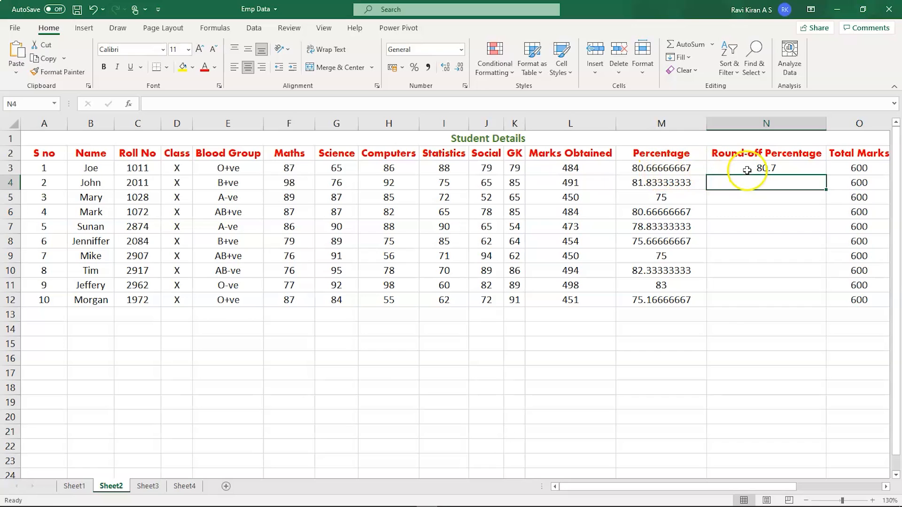
- Fill the ROUNDUP formula from N3 down to N12, then spot-check M12 and N10
click(766, 167)
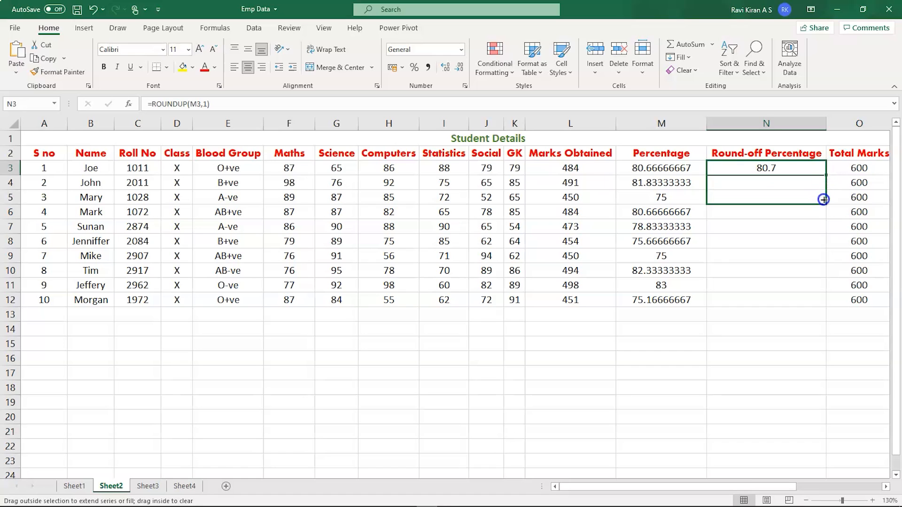
drag(822, 200, 819, 295)
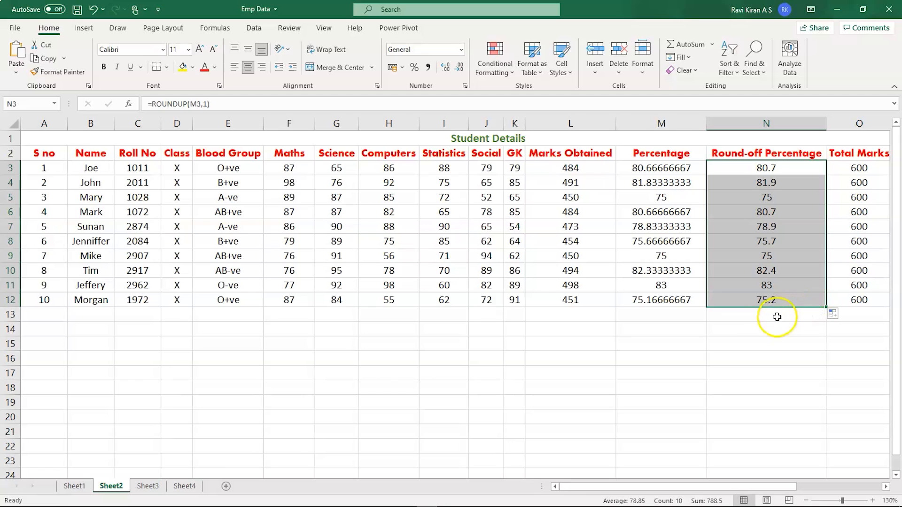
click(766, 328)
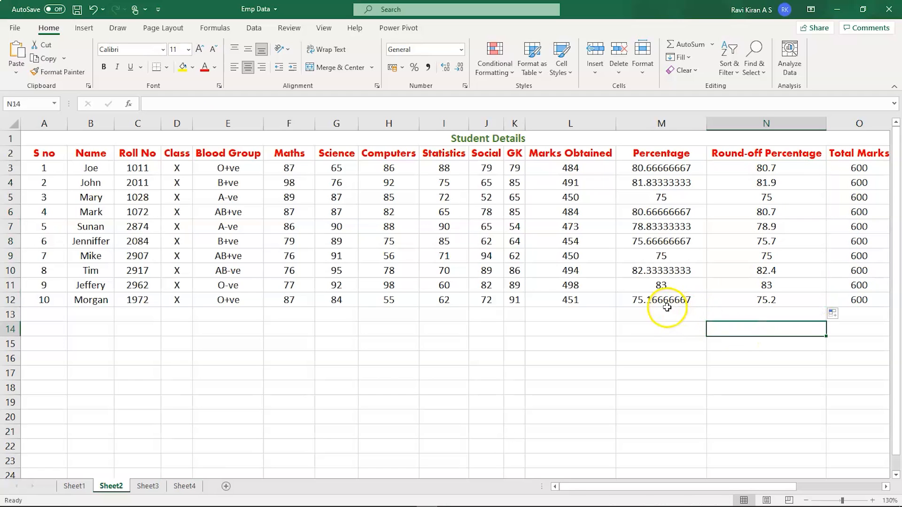
click(661, 300)
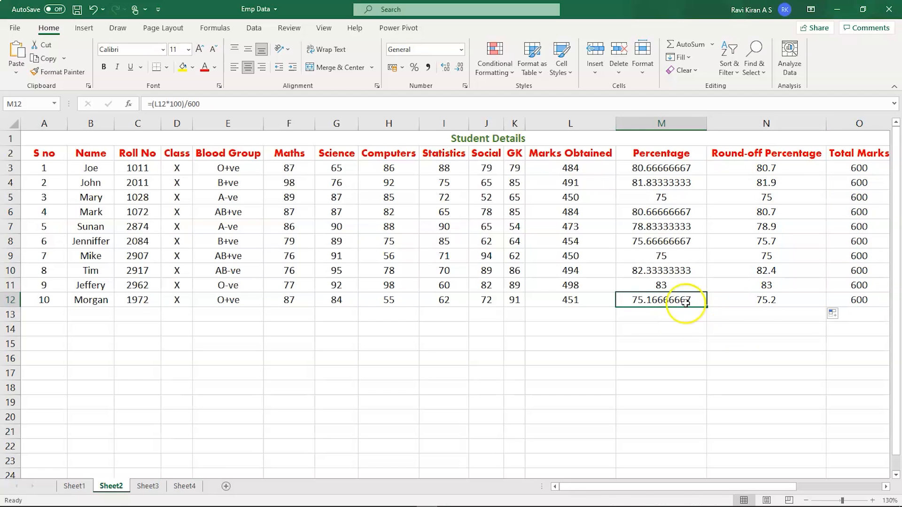
mouse_move(728, 302)
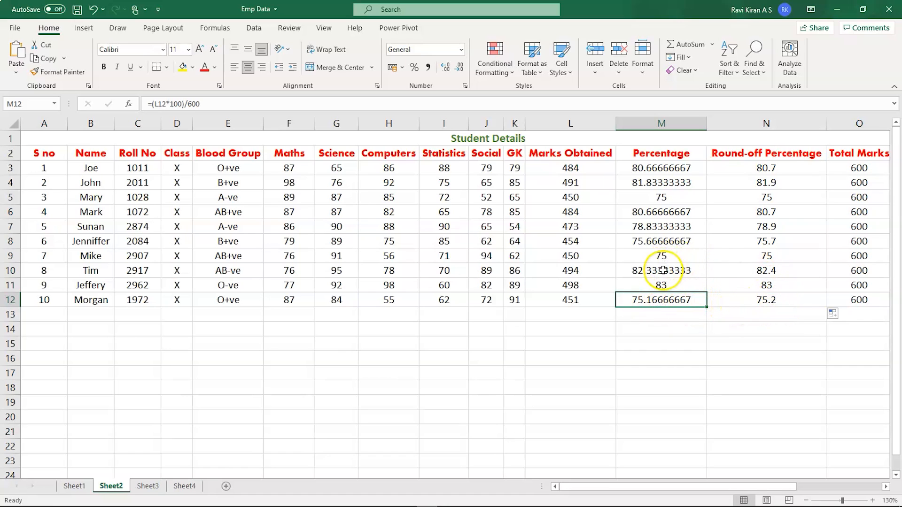
click(765, 270)
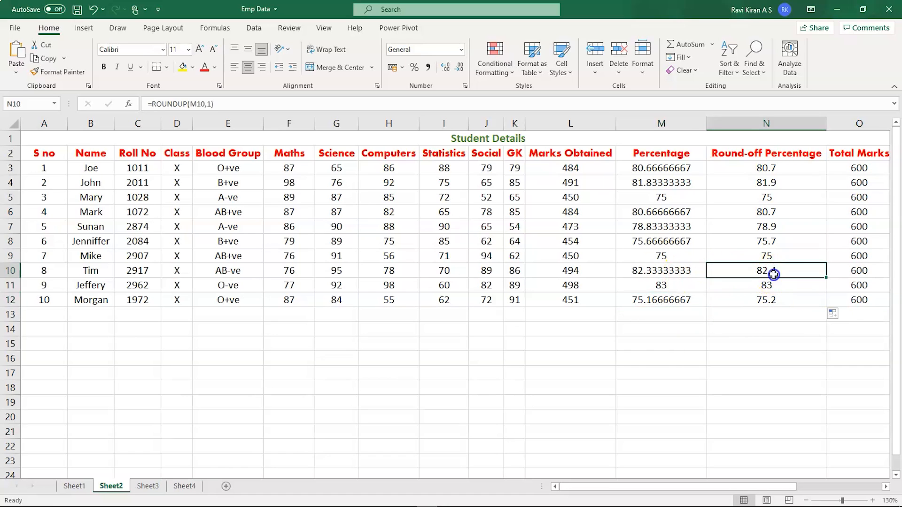